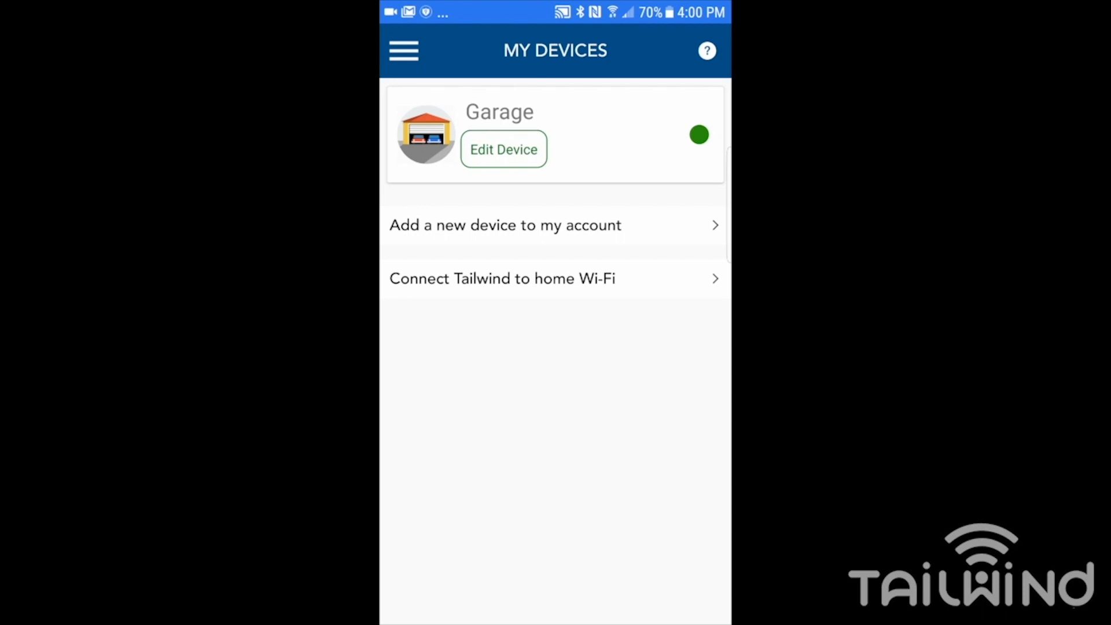
- From Tailwind's Integrations menu, start an integration with Google Home as the assistant type
{"action": "left_click", "coordinate": [404, 50]}
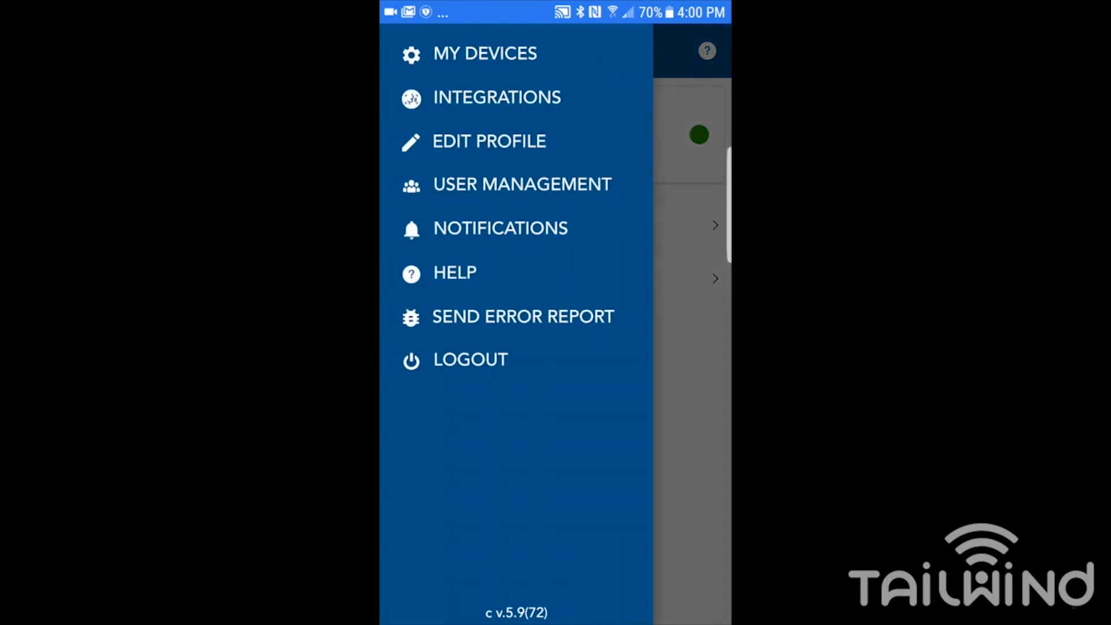
{"action": "left_click", "coordinate": [497, 97]}
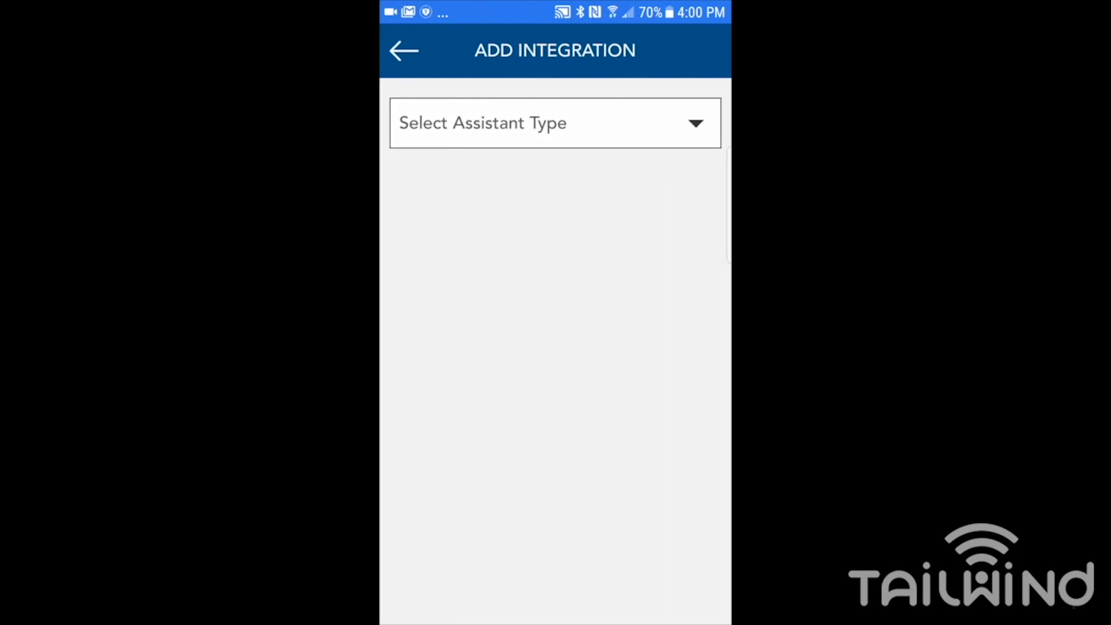
{"action": "left_click", "coordinate": [555, 123]}
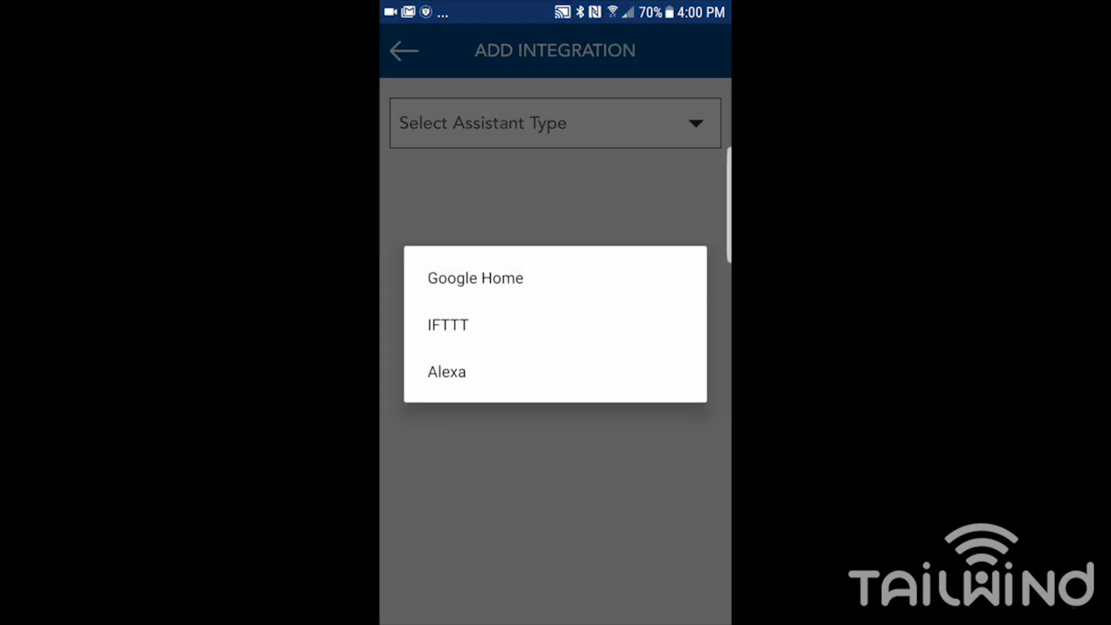
{"action": "left_click", "coordinate": [475, 277]}
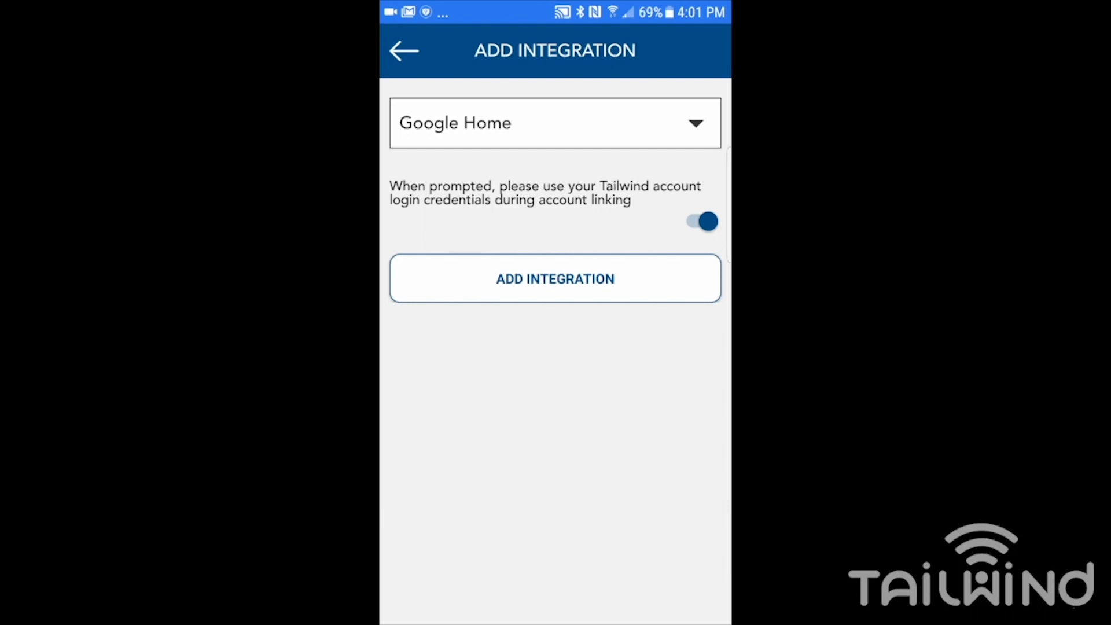
- Create the Google Home integration so it shows in Tailwind's integrations list
{"action": "left_click", "coordinate": [555, 277]}
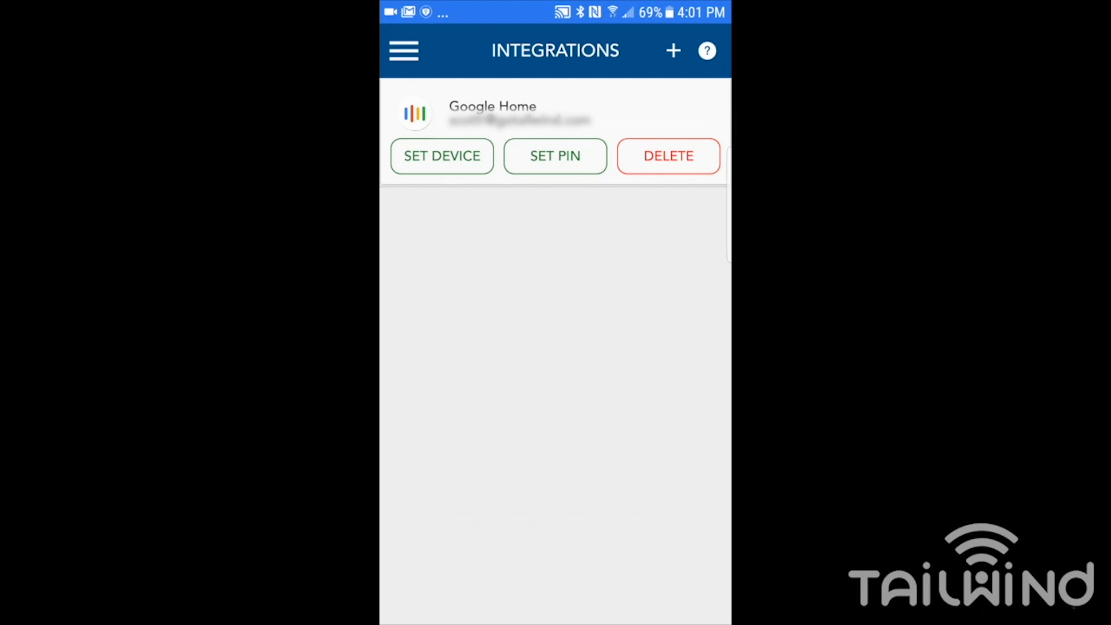
{"action": "left_click", "coordinate": [441, 156]}
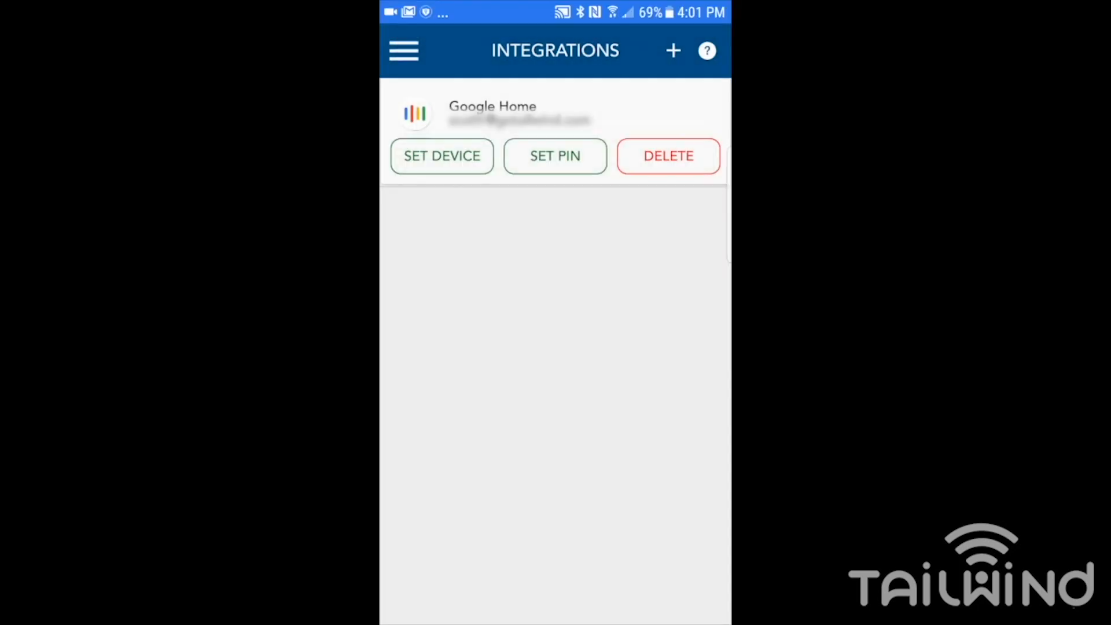
{"action": "left_click", "coordinate": [555, 156]}
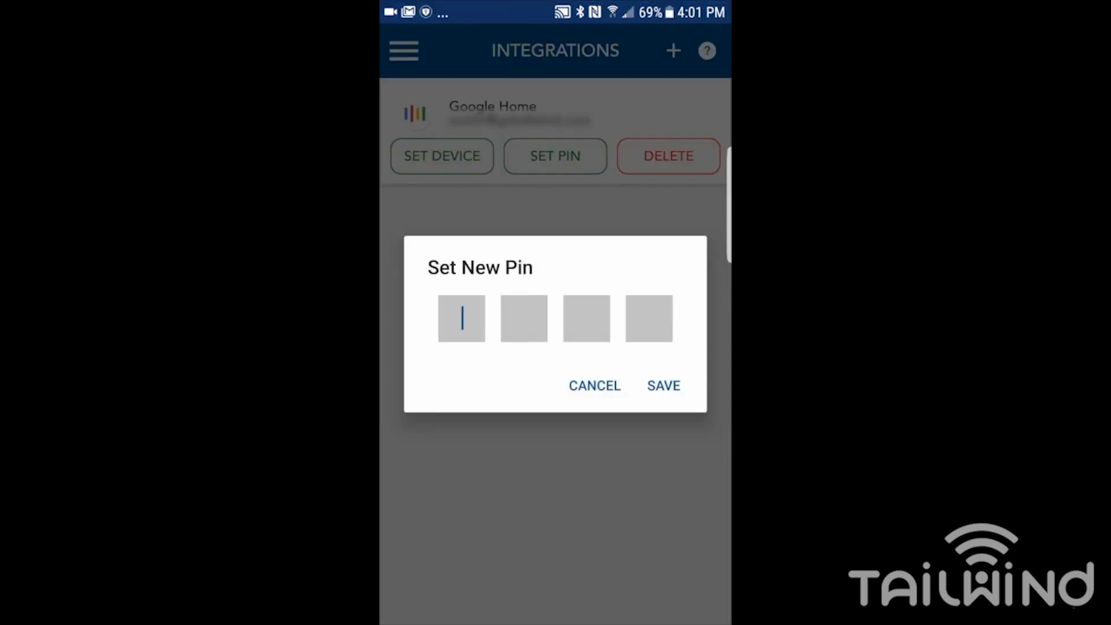
{"action": "left_click", "coordinate": [461, 318]}
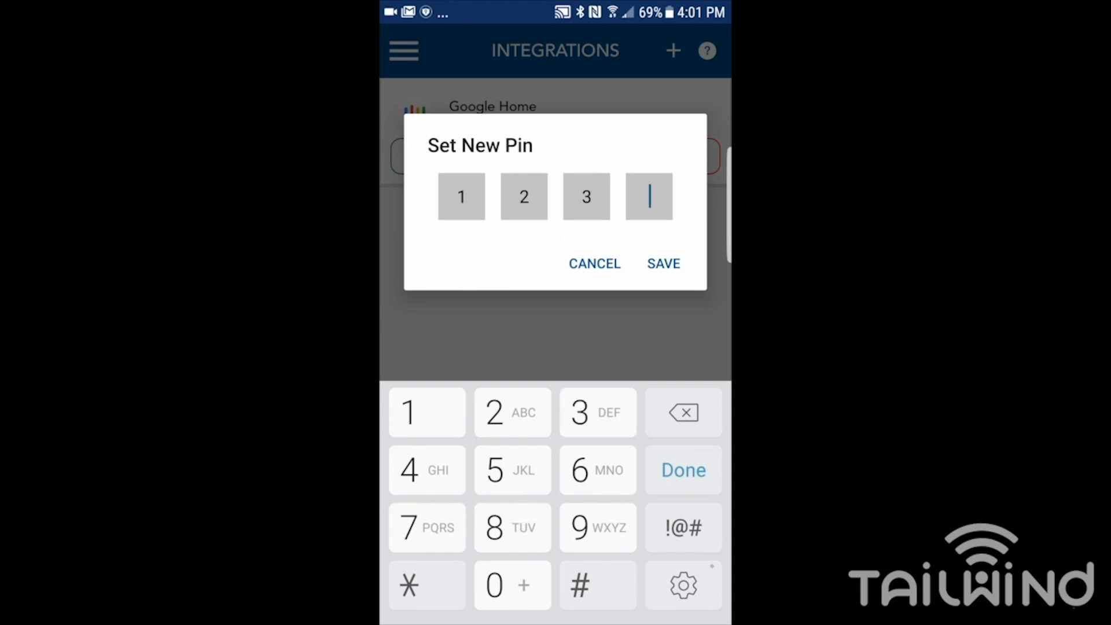
{"action": "type", "text": "4"}
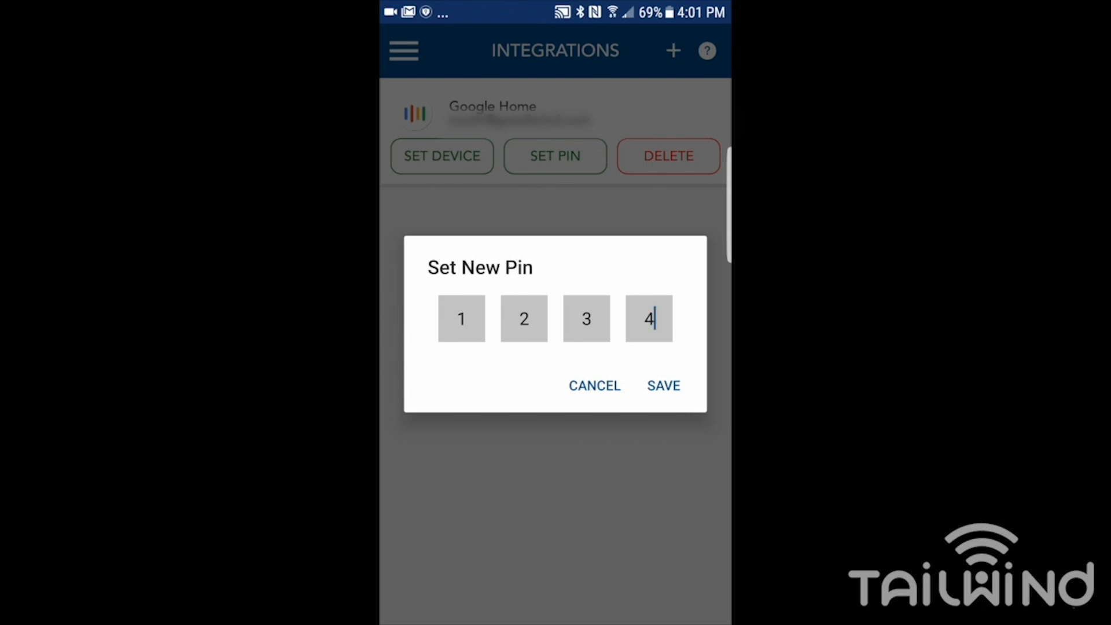
{"action": "left_click", "coordinate": [662, 385]}
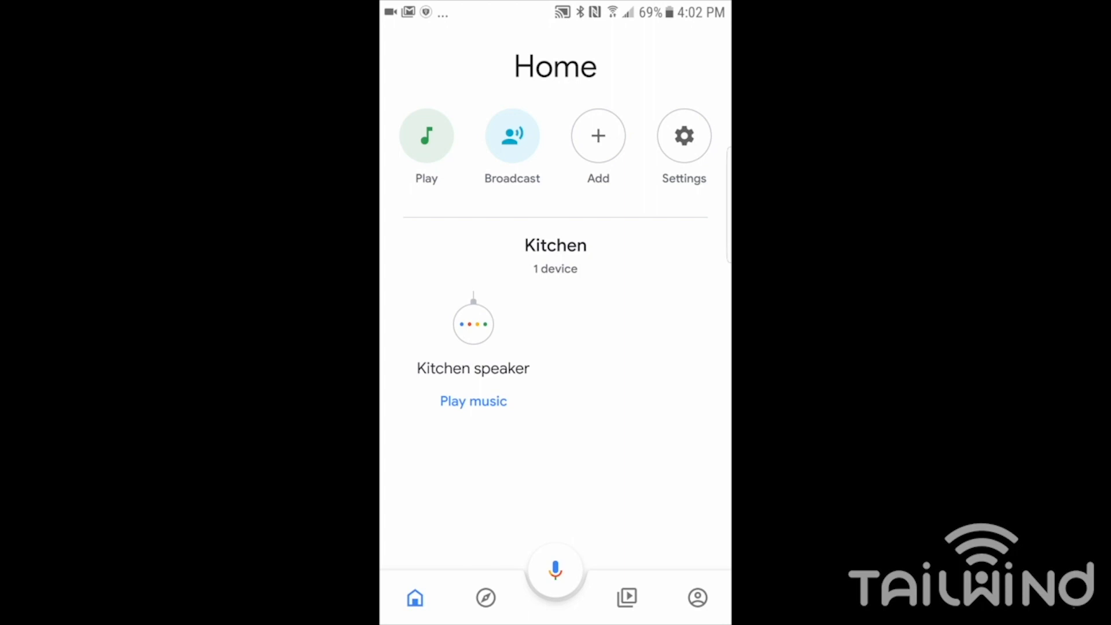
- In Google Home, add a device that works with Google to reach Manage accounts
{"action": "left_click", "coordinate": [598, 135]}
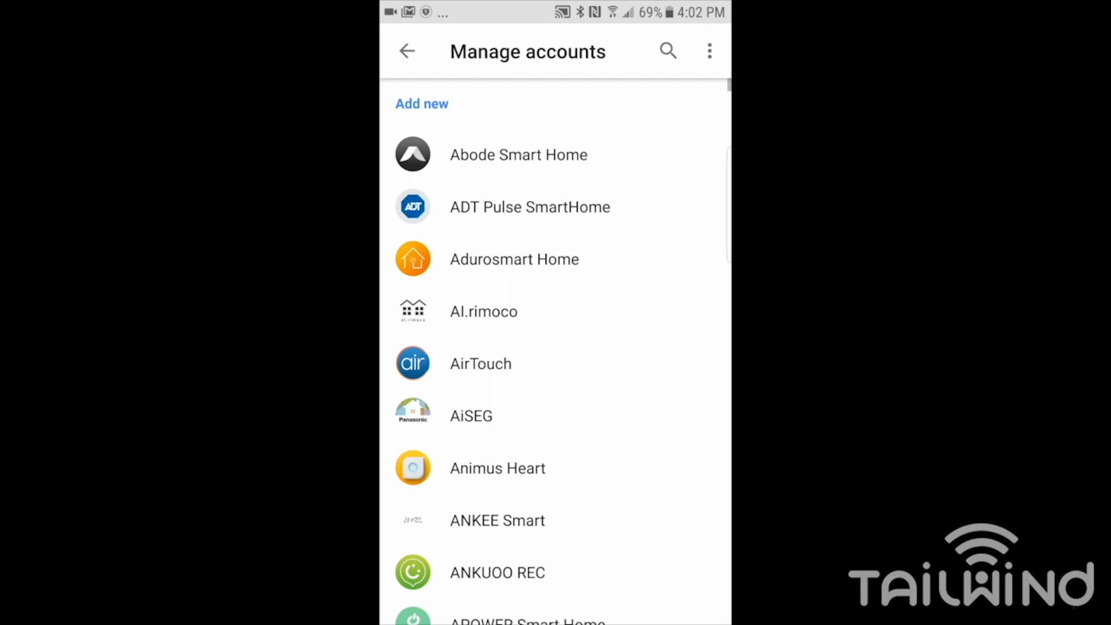
- Search the linkable services for 'tail' and select Tailwind
{"action": "left_click", "coordinate": [667, 51]}
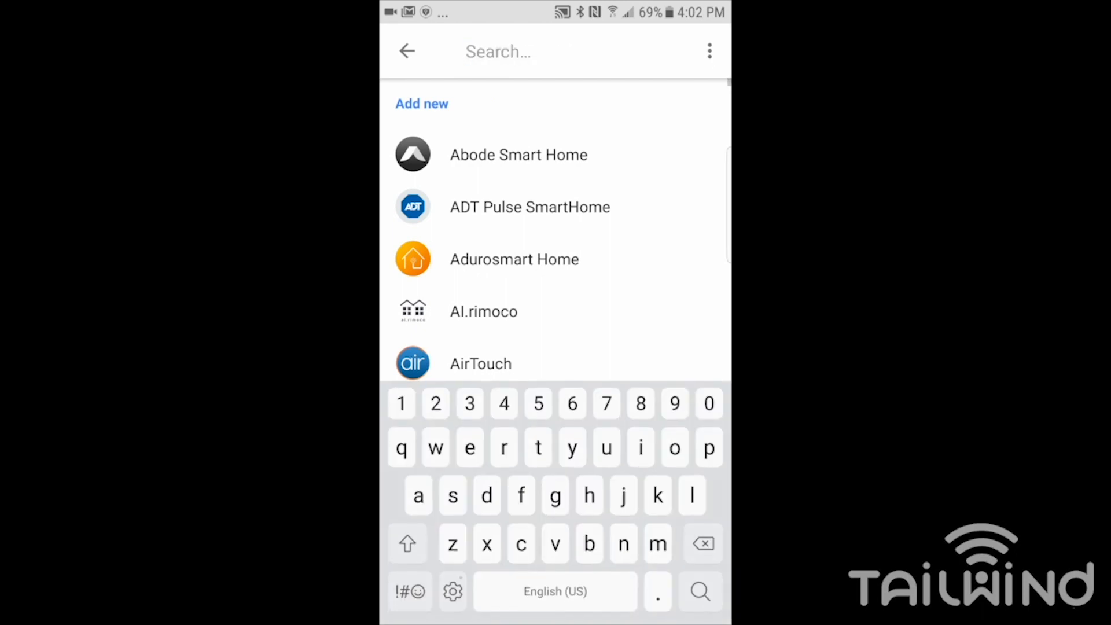
{"action": "type", "text": "ta"}
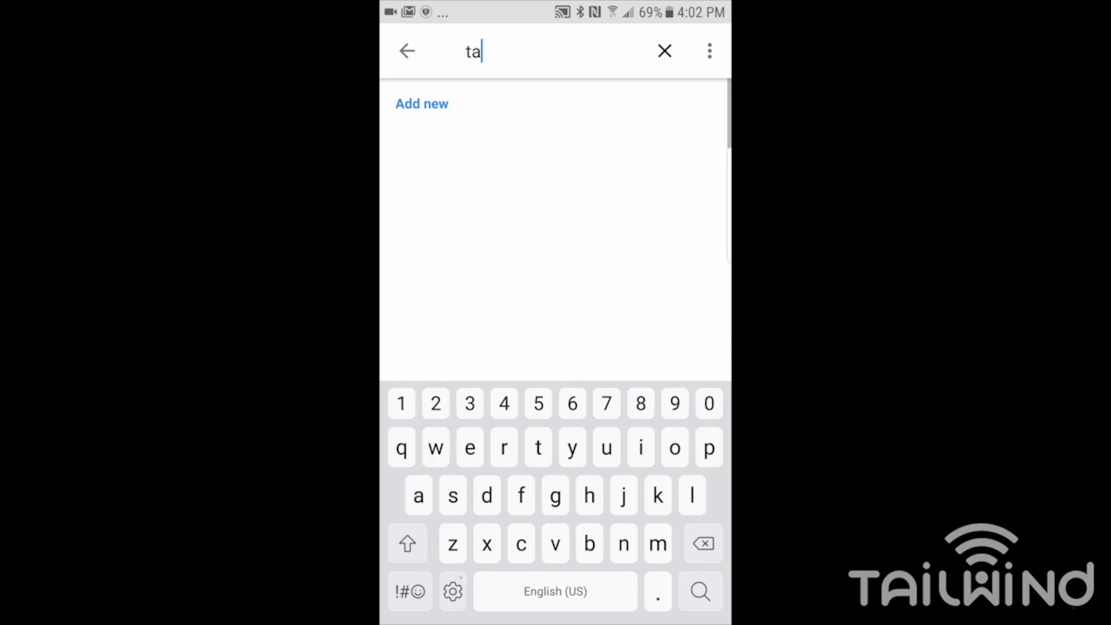
{"action": "type", "text": "il"}
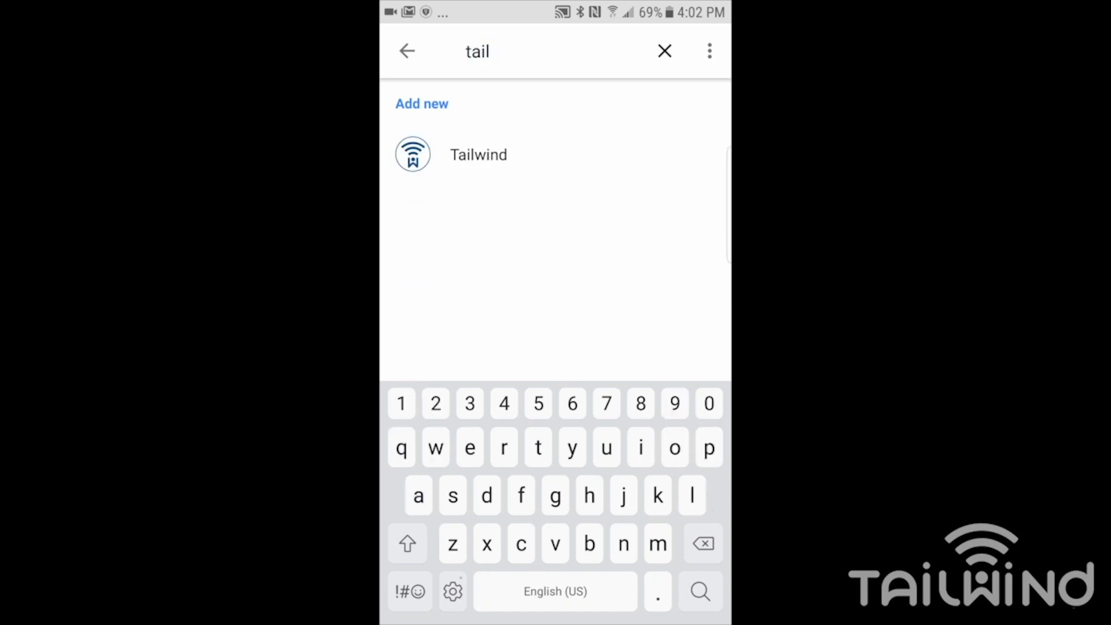
{"action": "left_click", "coordinate": [478, 155]}
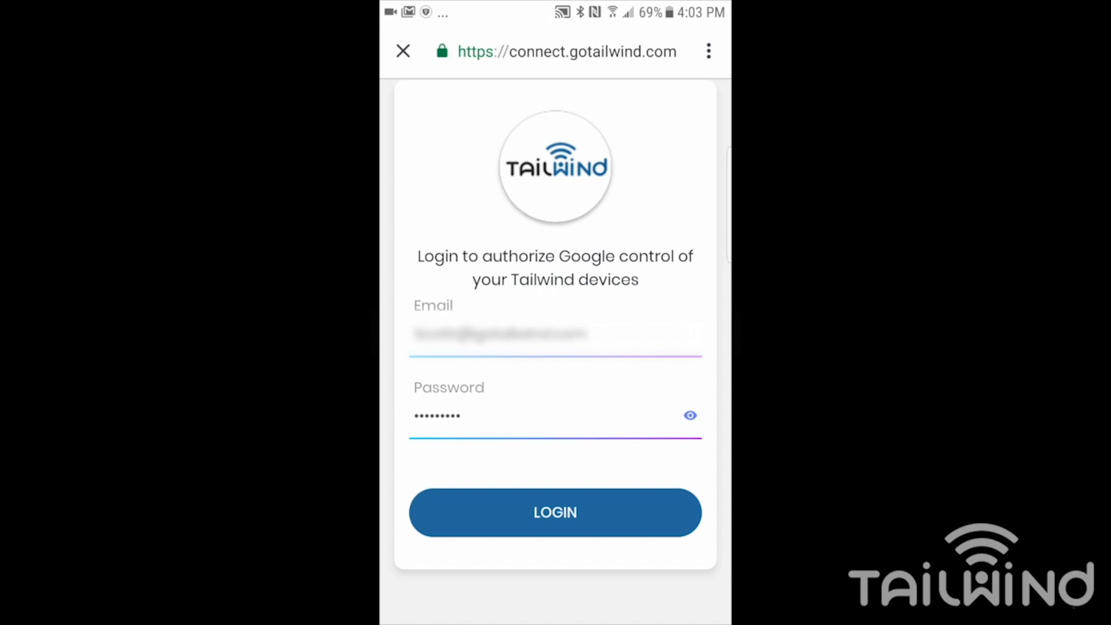
- Log in to the Tailwind account to authorize Google control
{"action": "left_click", "coordinate": [555, 512]}
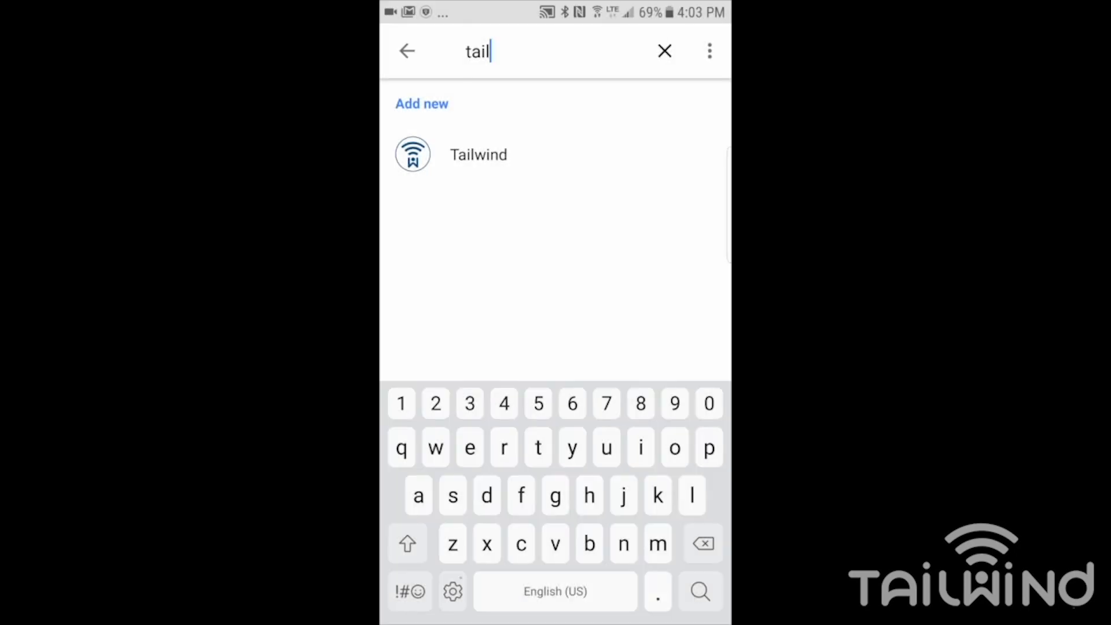
- Open Tailwind's devices, keep Garage Doors 1, 2 and 3 selected, and proceed to rooms
{"action": "left_click", "coordinate": [478, 154]}
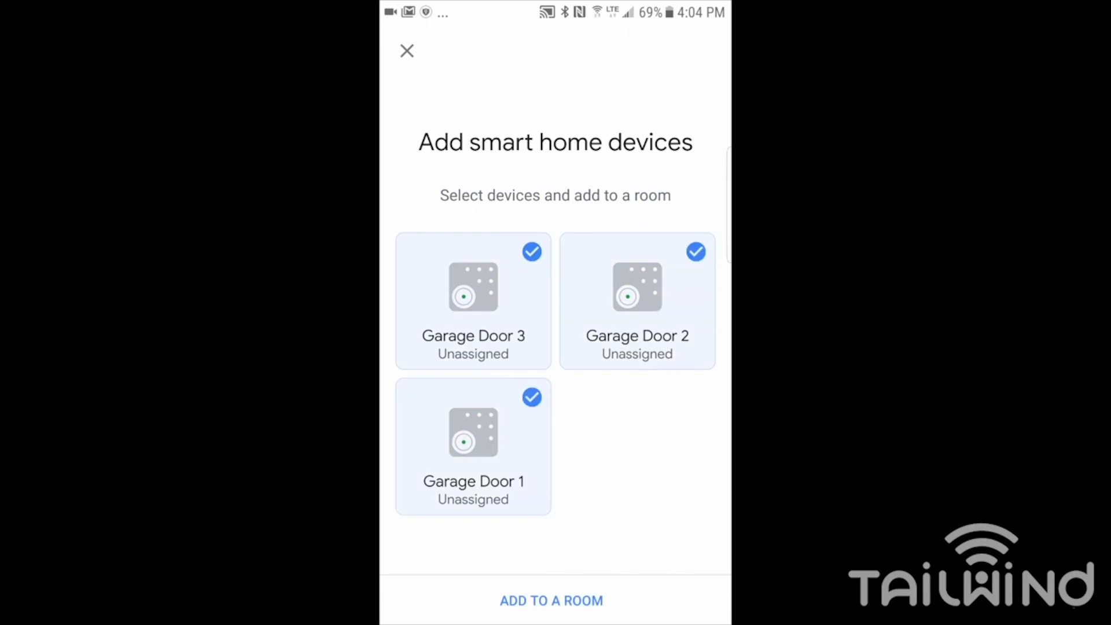
{"action": "left_click", "coordinate": [551, 600]}
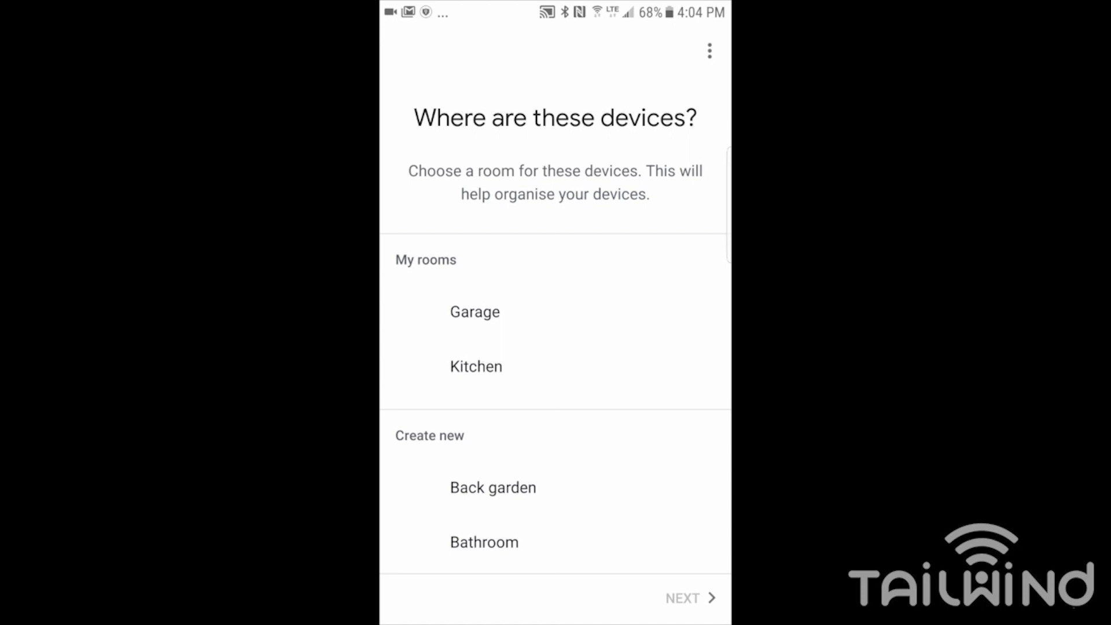
- Assign Garage Doors 1, 2 and 3 to the Garage room and finish setup
{"action": "scroll", "scroll_direction": "down", "scroll_amount": 3}
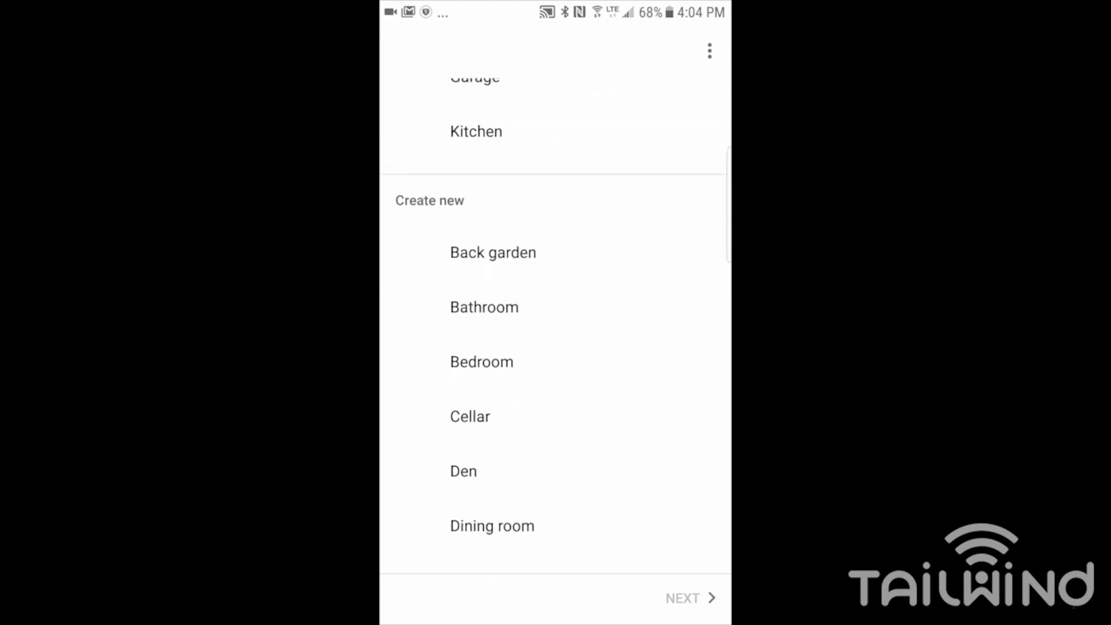
{"action": "scroll", "scroll_direction": "down", "scroll_amount": 3}
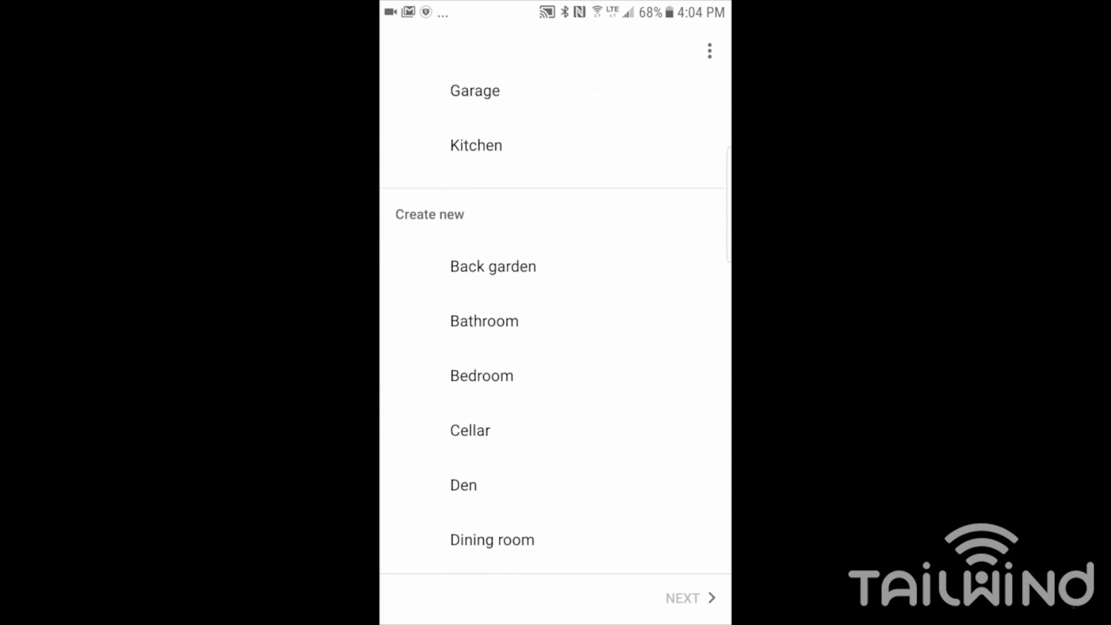
{"action": "scroll", "scroll_direction": "down", "scroll_amount": 3}
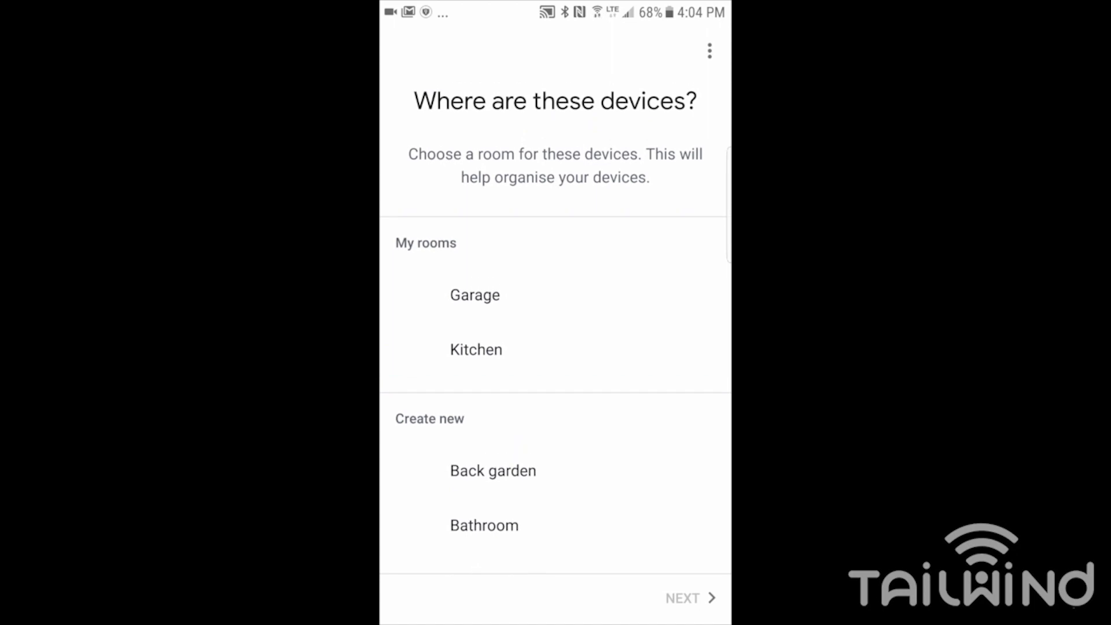
{"action": "left_click", "coordinate": [474, 294]}
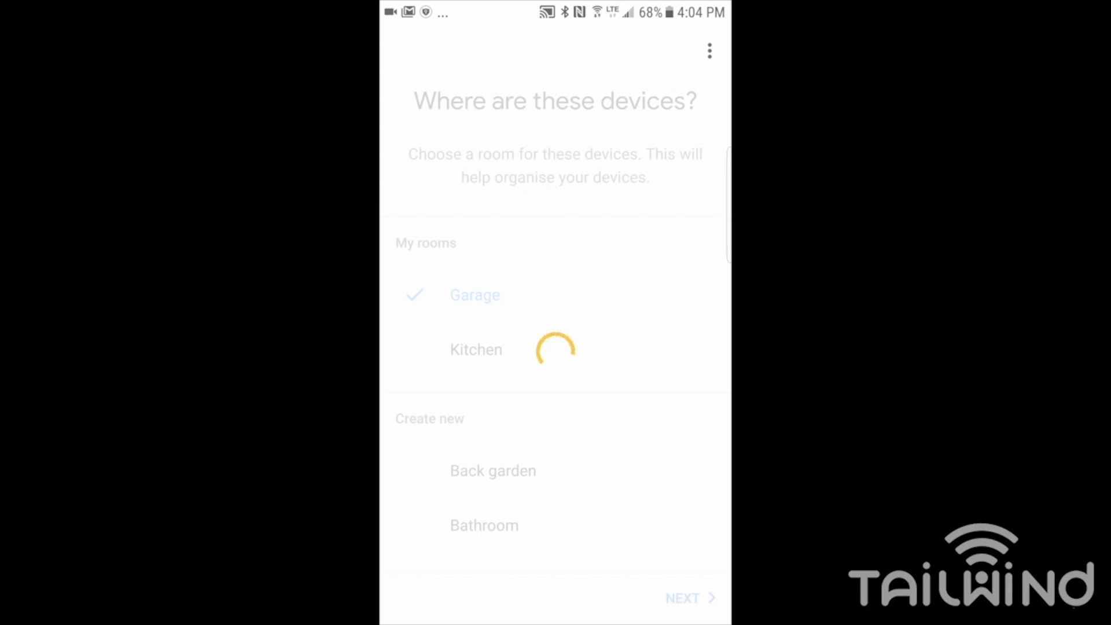
{"action": "left_click", "coordinate": [682, 597]}
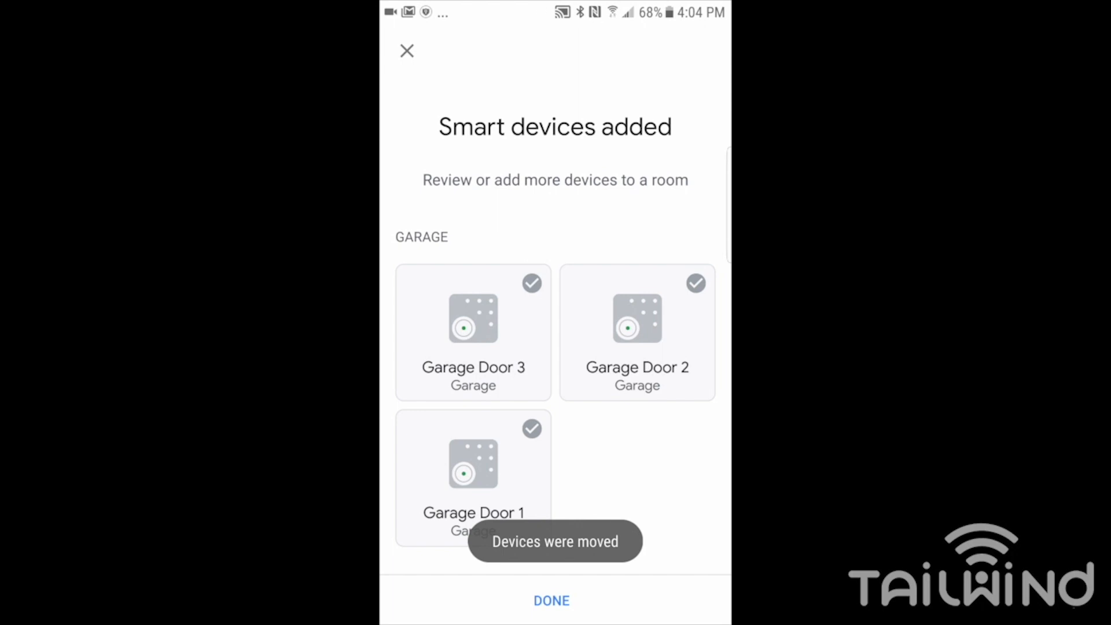
{"action": "left_click", "coordinate": [550, 600]}
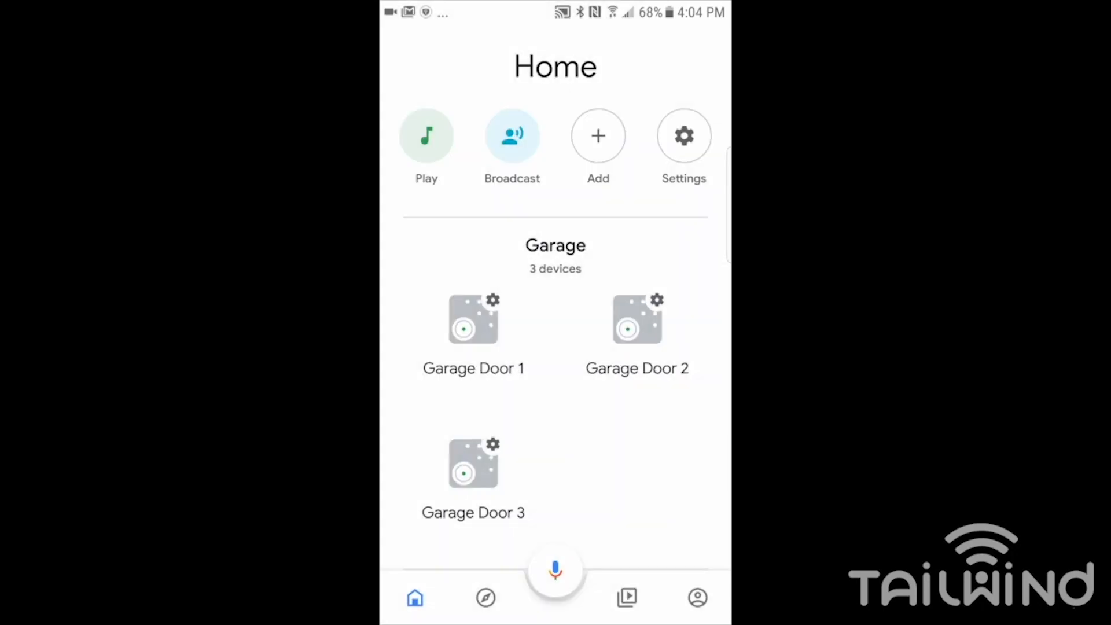